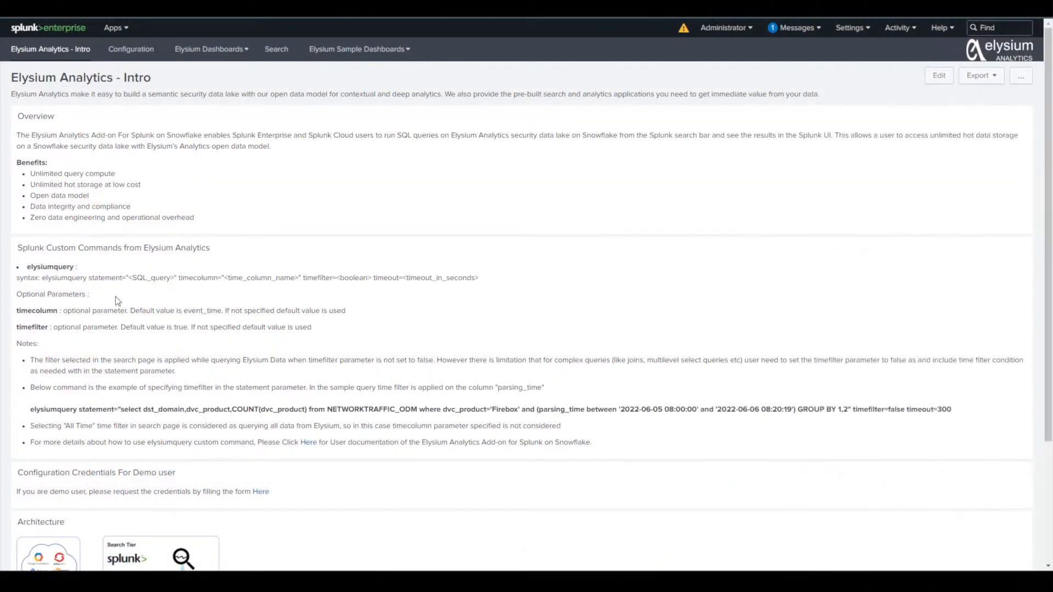
- Scroll the Search page showing the CloudTrail distinct SRC_IP query and search history
{"action": "scroll", "scroll_direction": "down", "scroll_amount": 3}
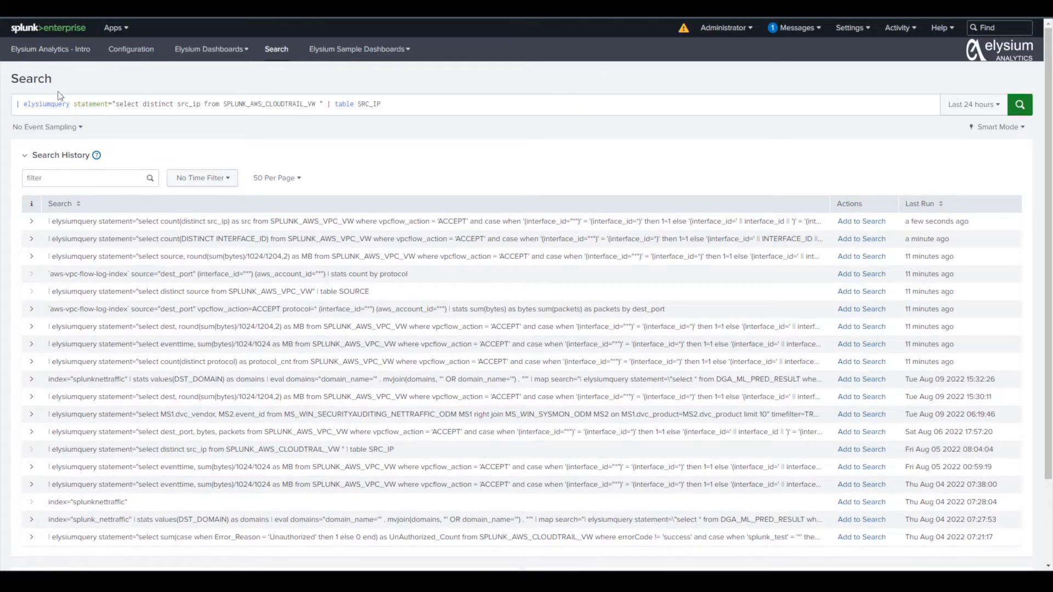
{"action": "mouse_move", "coordinate": [317, 146]}
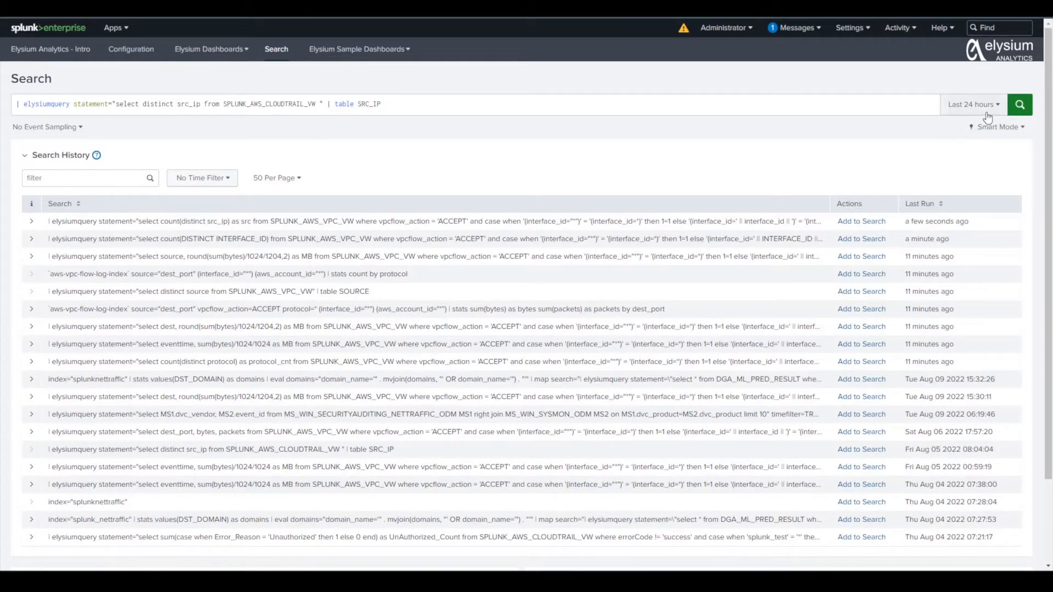
- Run the CloudTrail distinct SRC_IP query over All time, then return to a blank search
{"action": "left_click", "coordinate": [974, 104]}
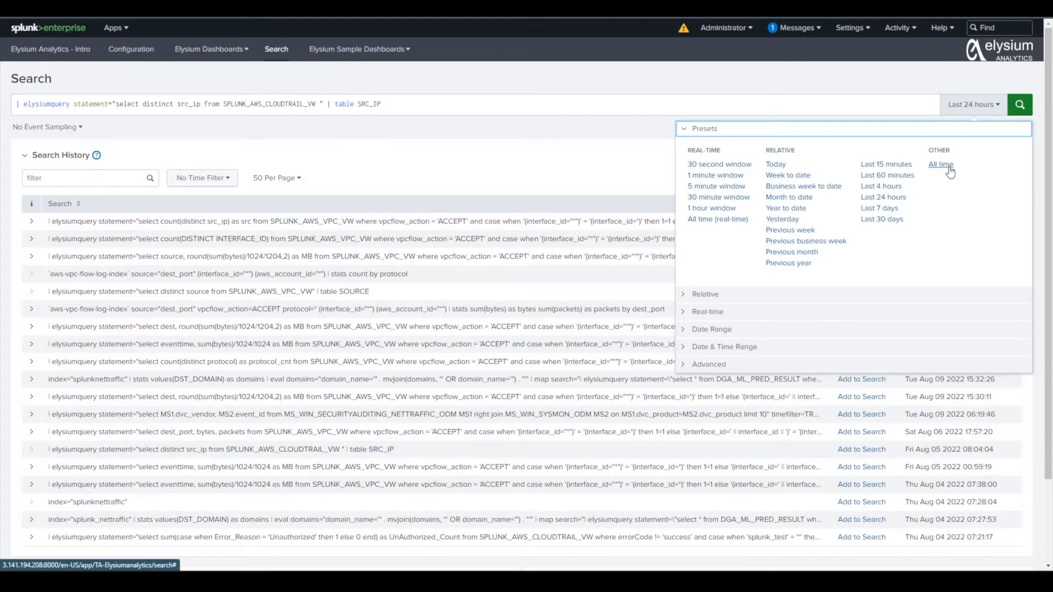
{"action": "left_click", "coordinate": [941, 164]}
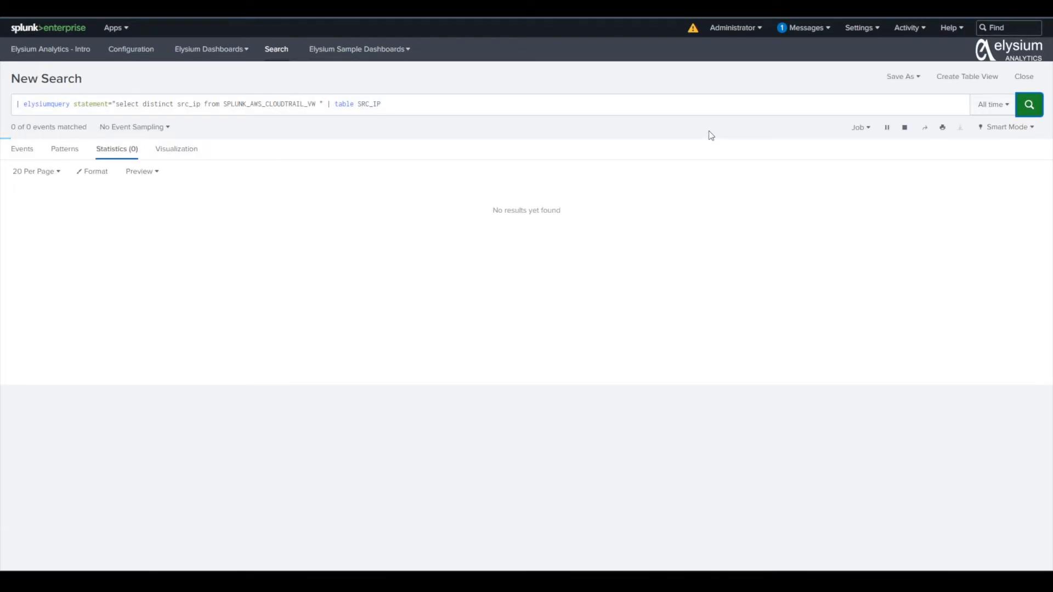
{"action": "left_click", "coordinate": [1029, 104]}
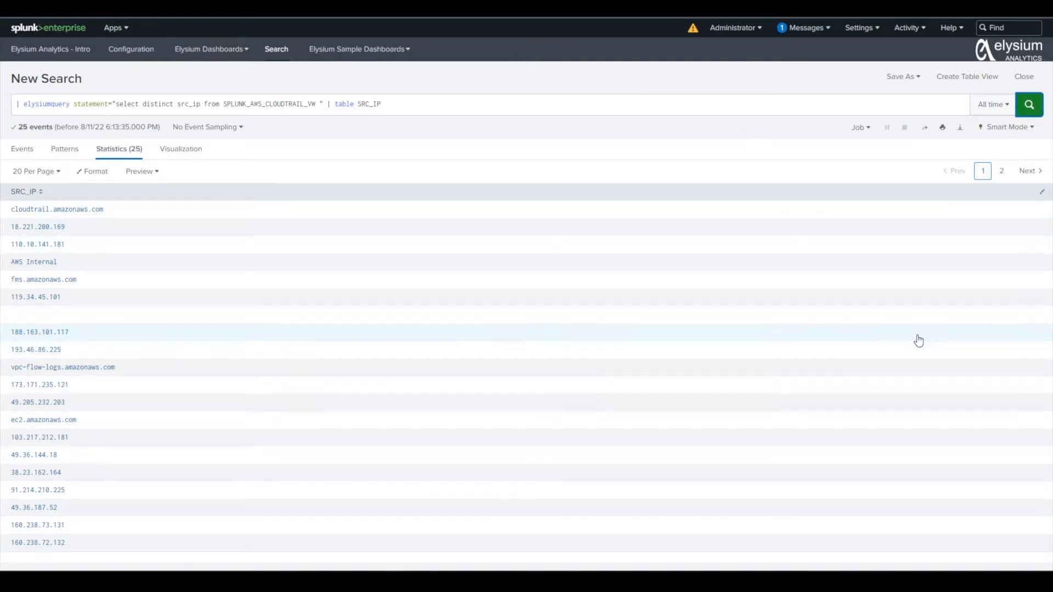
{"action": "mouse_move", "coordinate": [785, 316]}
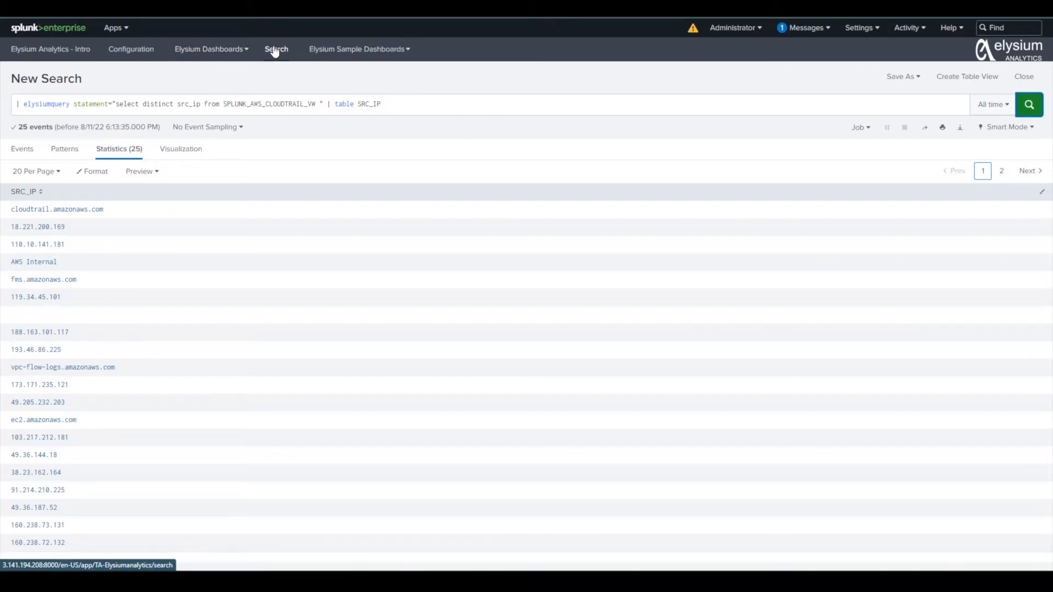
{"action": "left_click", "coordinate": [275, 49]}
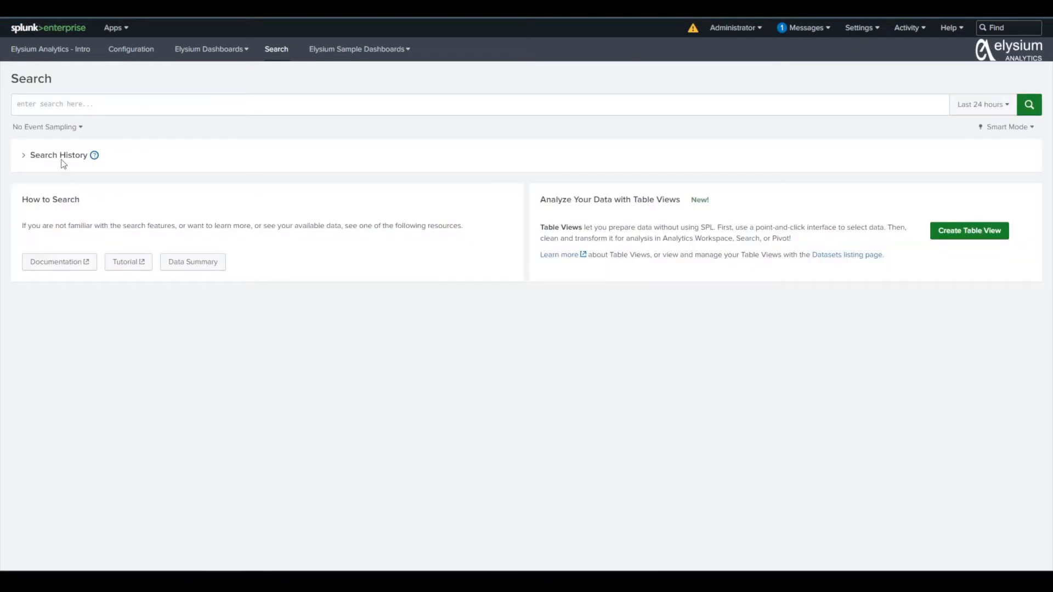
- Load the past DGA_ML_PRED_RESULT domain query from Search History into the search bar
{"action": "left_click", "coordinate": [58, 156]}
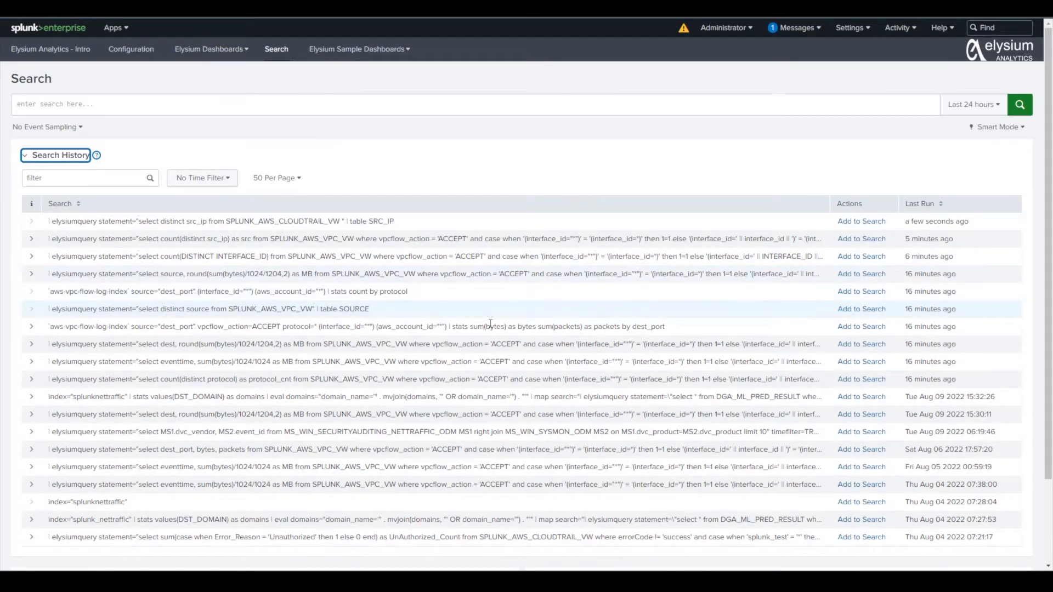
{"action": "mouse_move", "coordinate": [558, 340]}
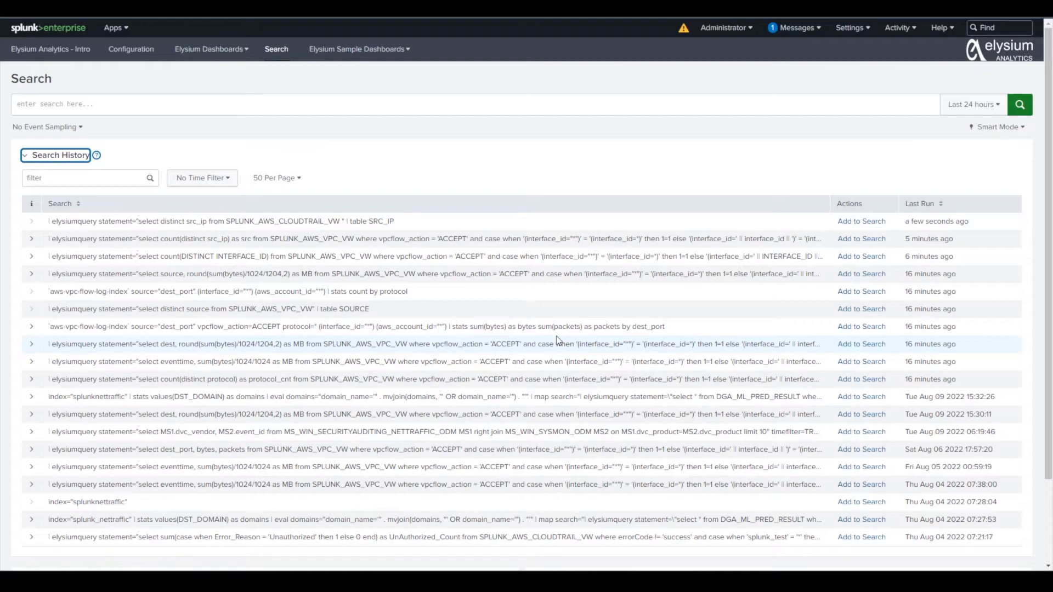
{"action": "mouse_move", "coordinate": [844, 394]}
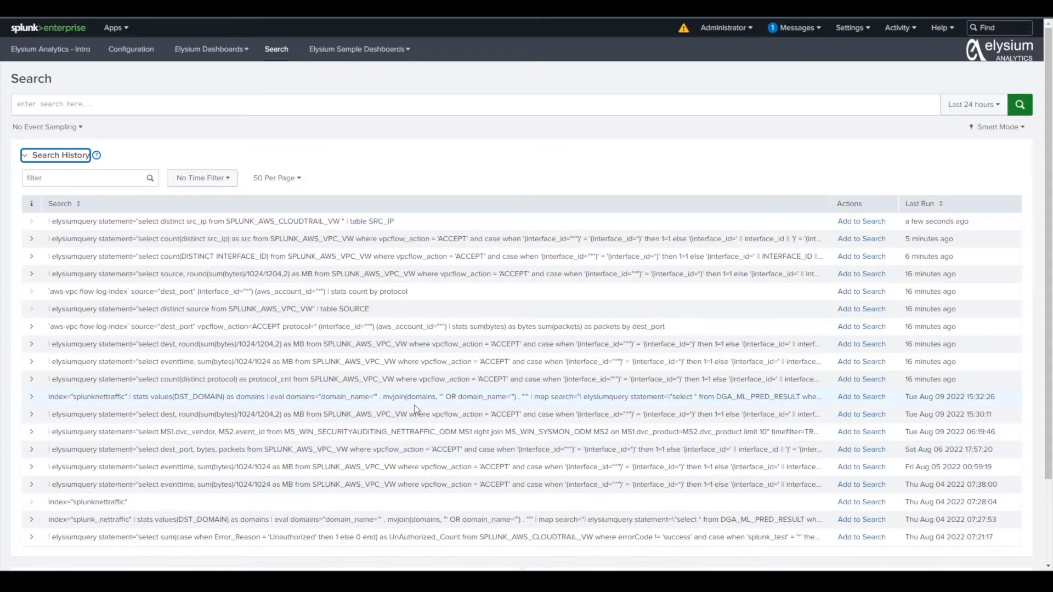
{"action": "left_click", "coordinate": [861, 408]}
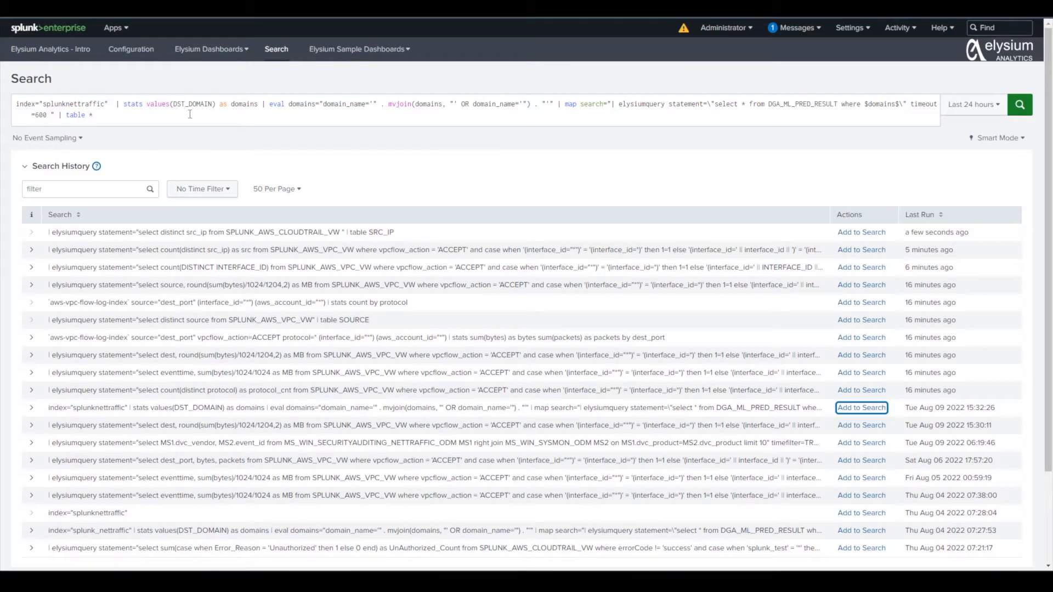
{"action": "mouse_move", "coordinate": [578, 114]}
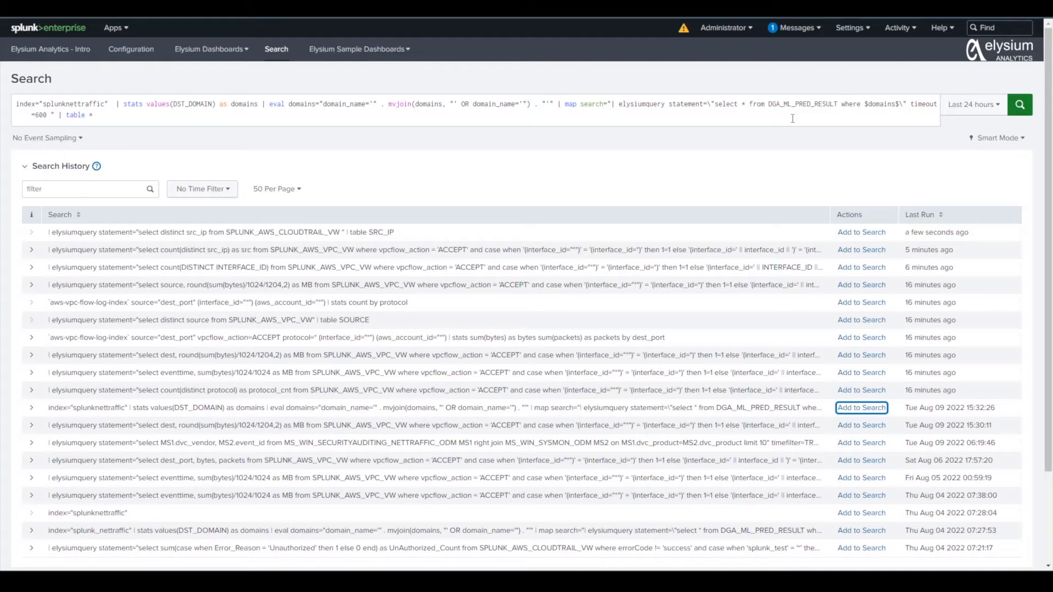
{"action": "mouse_move", "coordinate": [797, 168]}
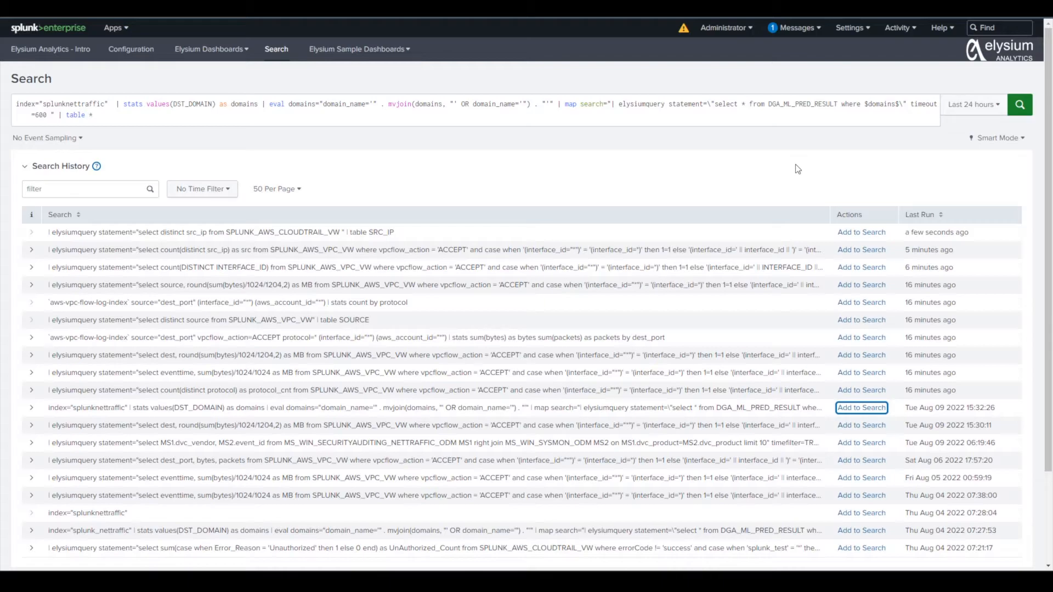
{"action": "mouse_move", "coordinate": [808, 176]}
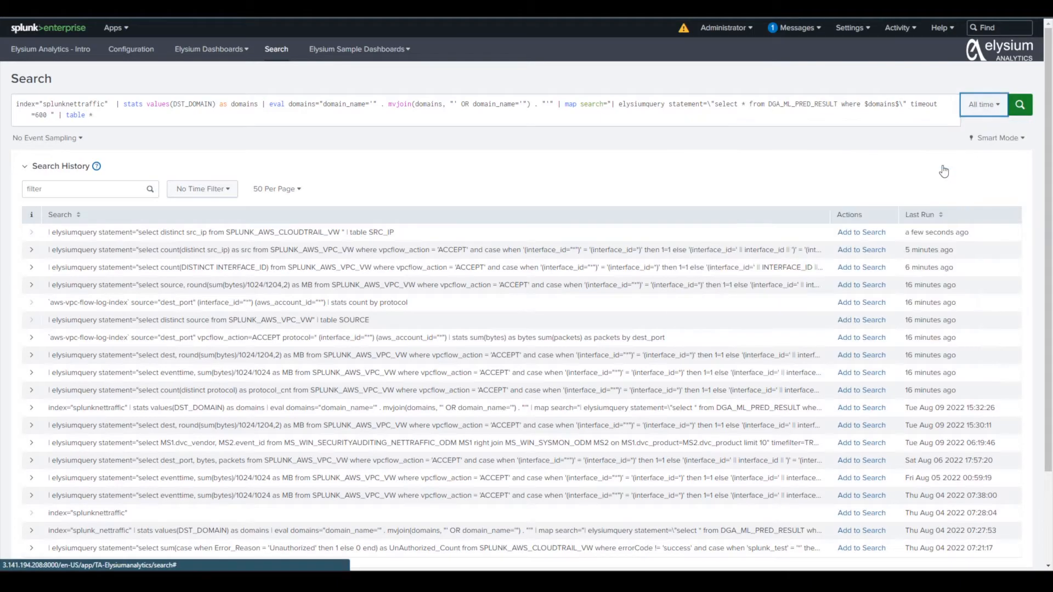
{"action": "mouse_move", "coordinate": [960, 183]}
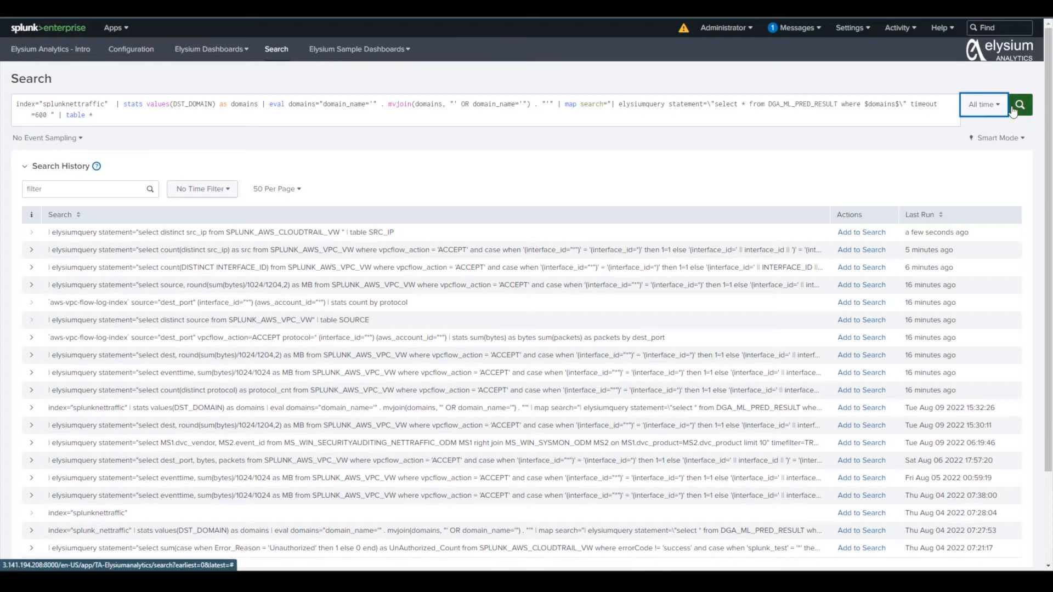
- Run the DGA query to list 408 domains with legit or dga IOC_PRED labels
{"action": "left_click", "coordinate": [1029, 105]}
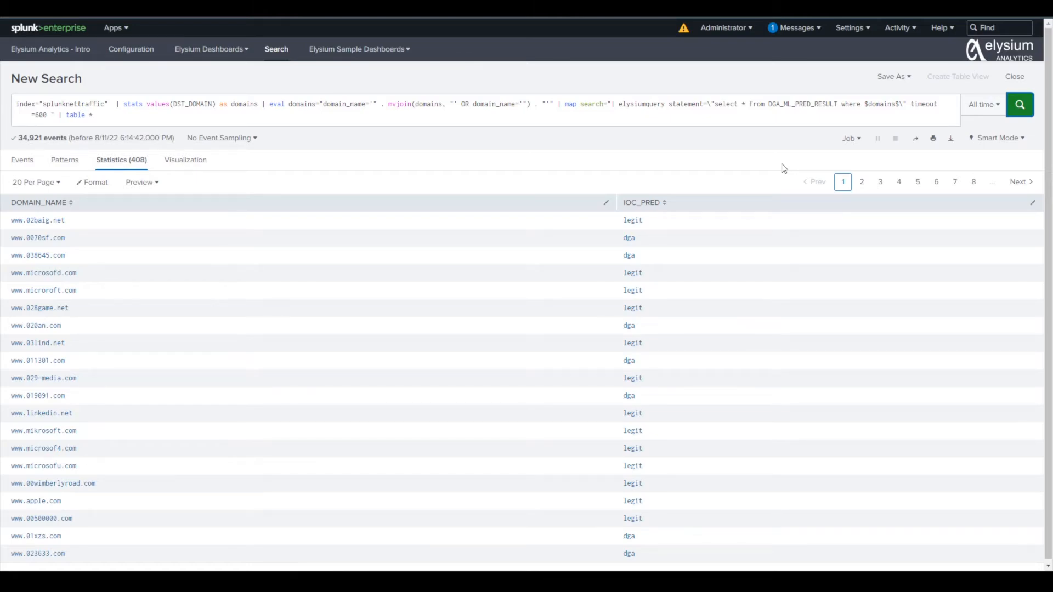
{"action": "mouse_move", "coordinate": [393, 87]}
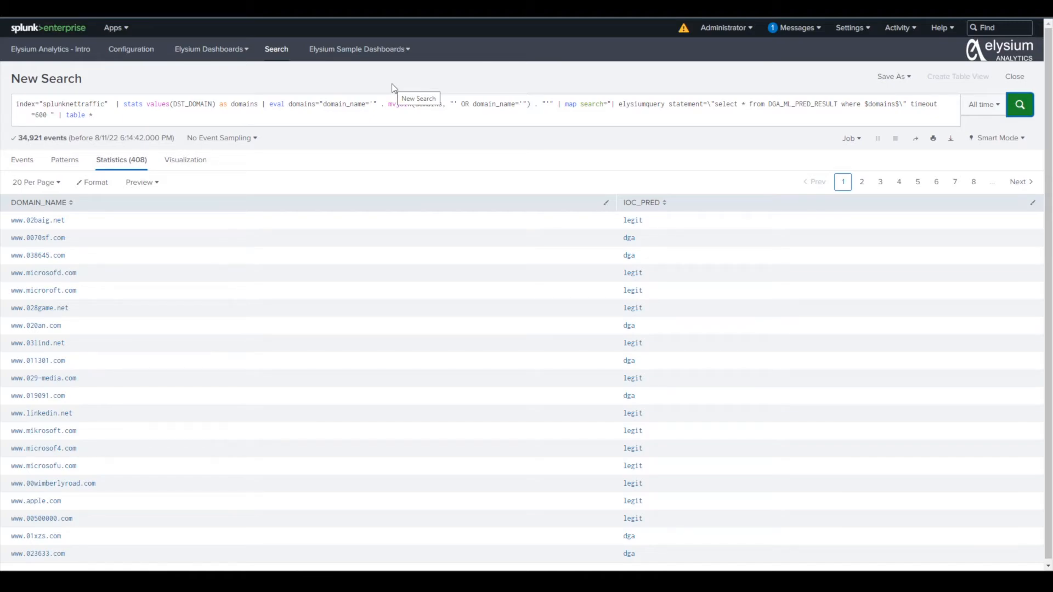
{"action": "mouse_move", "coordinate": [405, 98]}
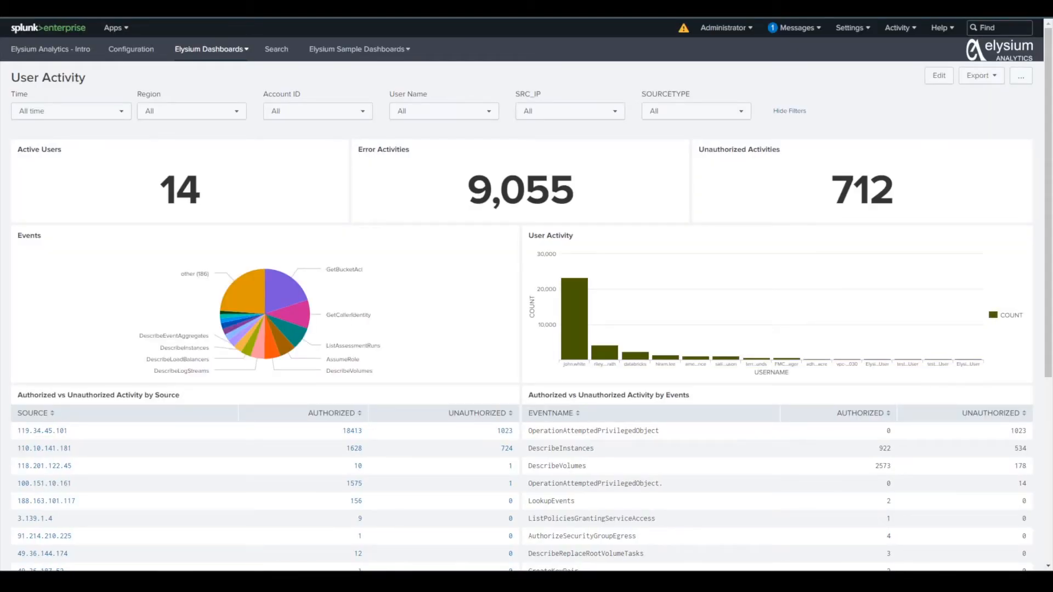
{"action": "mouse_move", "coordinate": [1049, 206]}
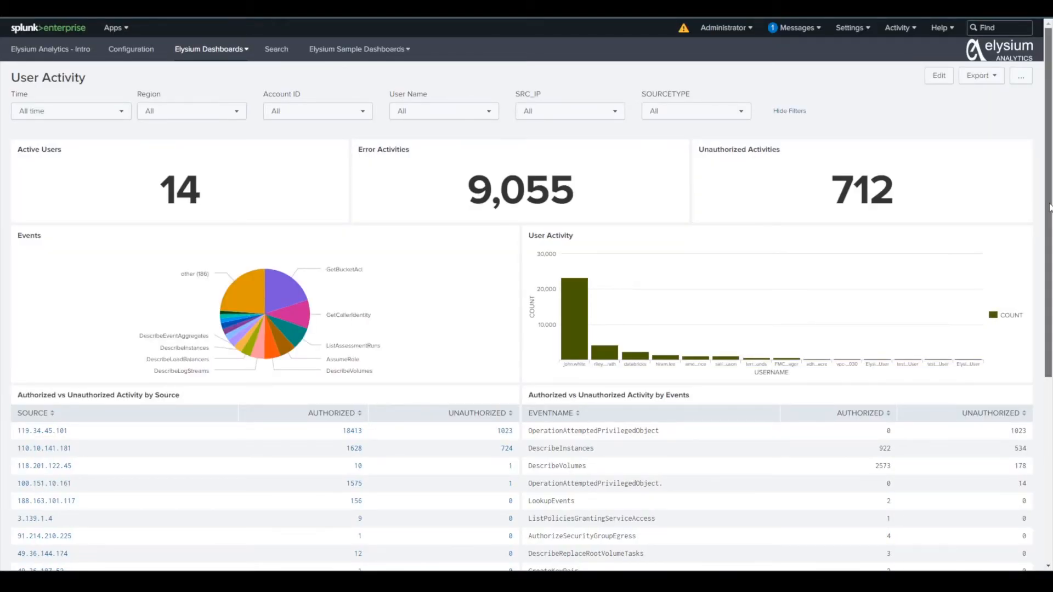
{"action": "scroll", "scroll_direction": "down", "scroll_amount": 3}
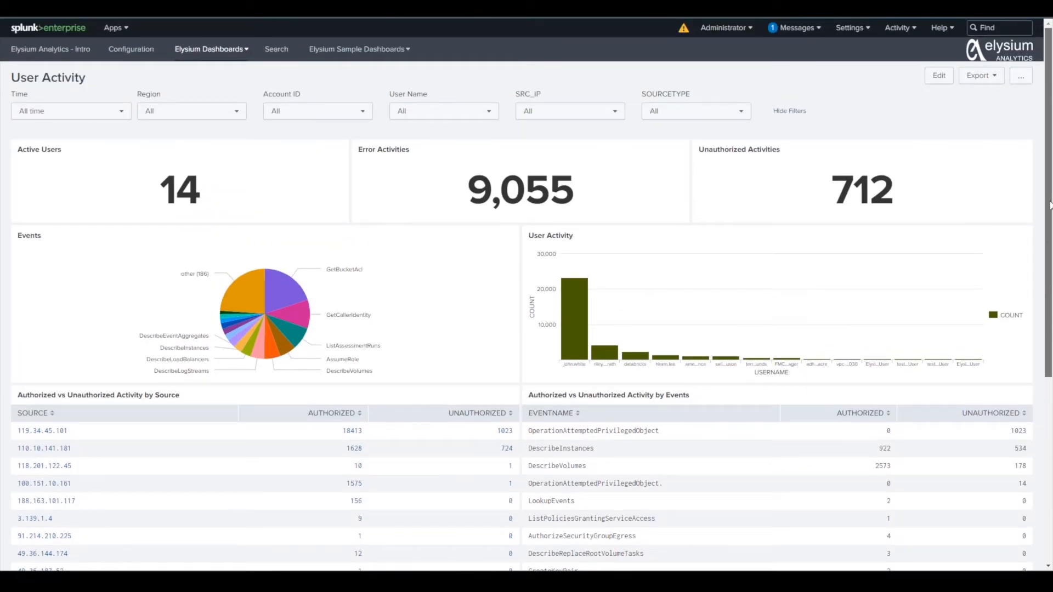
{"action": "scroll", "scroll_direction": "down", "scroll_amount": 3}
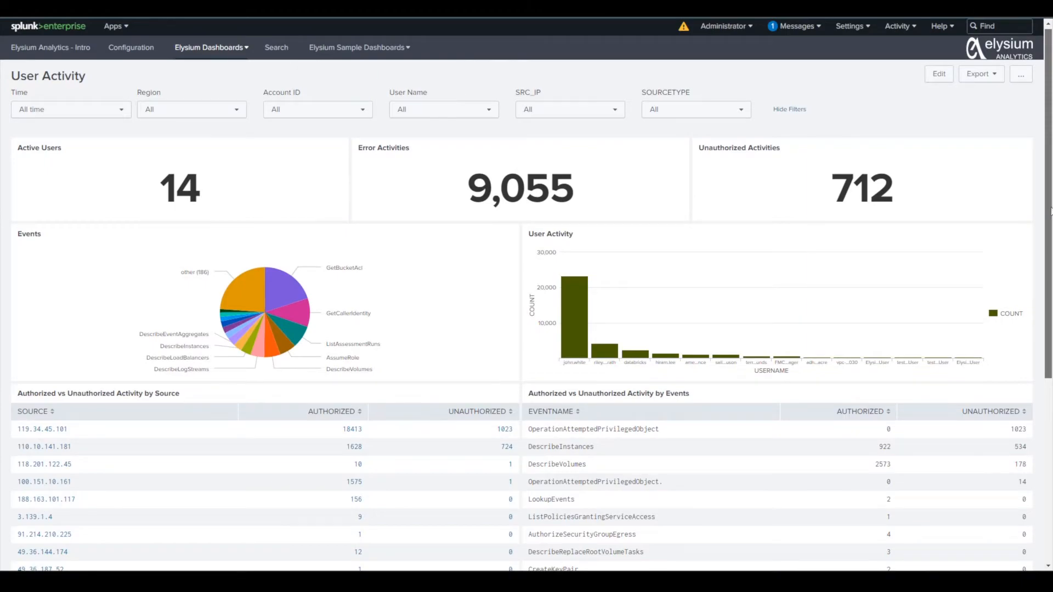
{"action": "scroll", "scroll_direction": "down", "scroll_amount": 3}
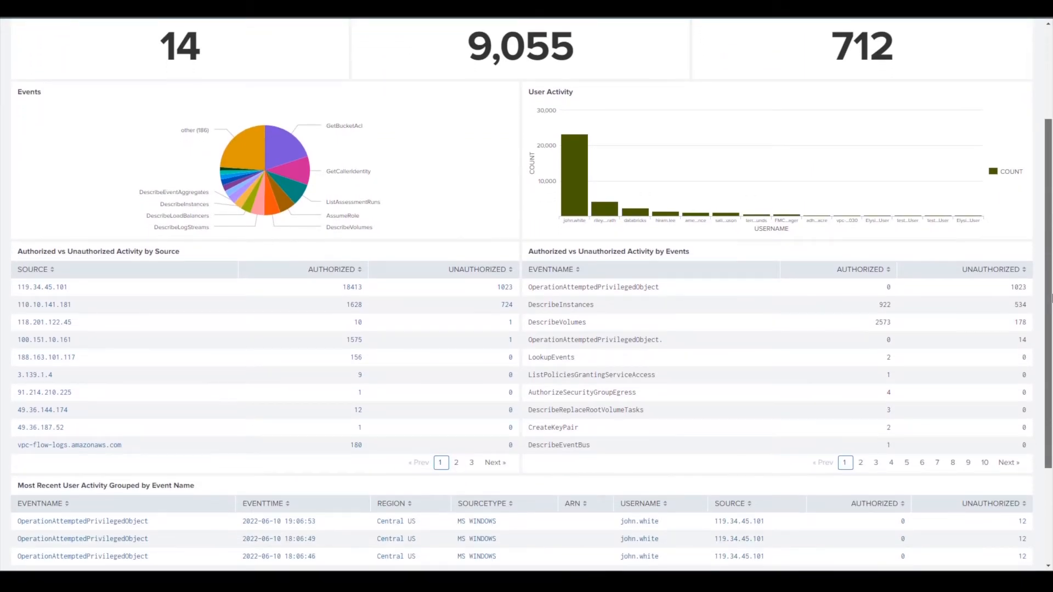
{"action": "scroll", "scroll_direction": "up", "scroll_amount": 3}
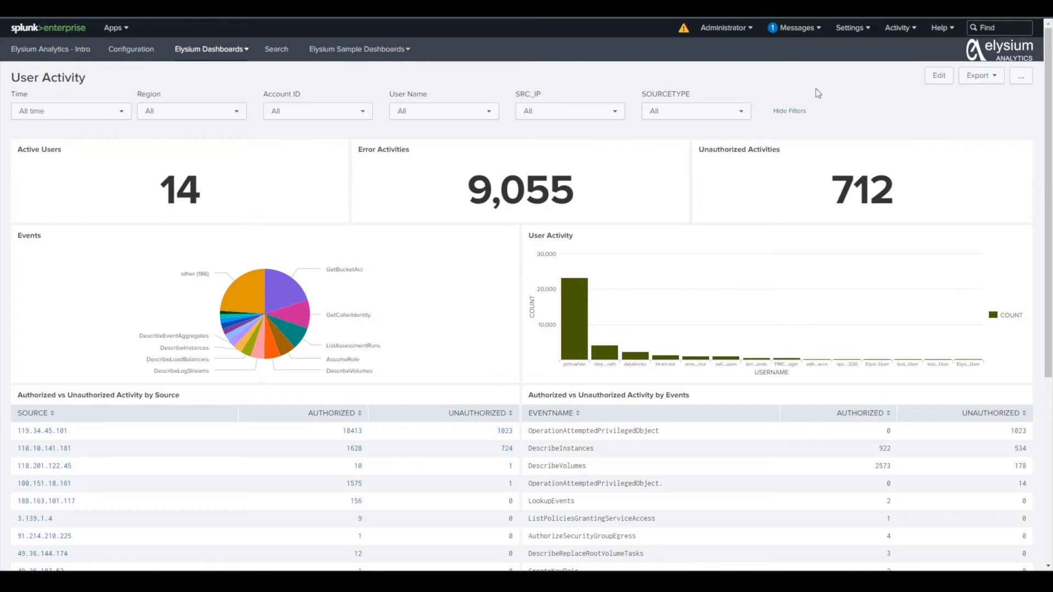
{"action": "mouse_move", "coordinate": [1040, 114]}
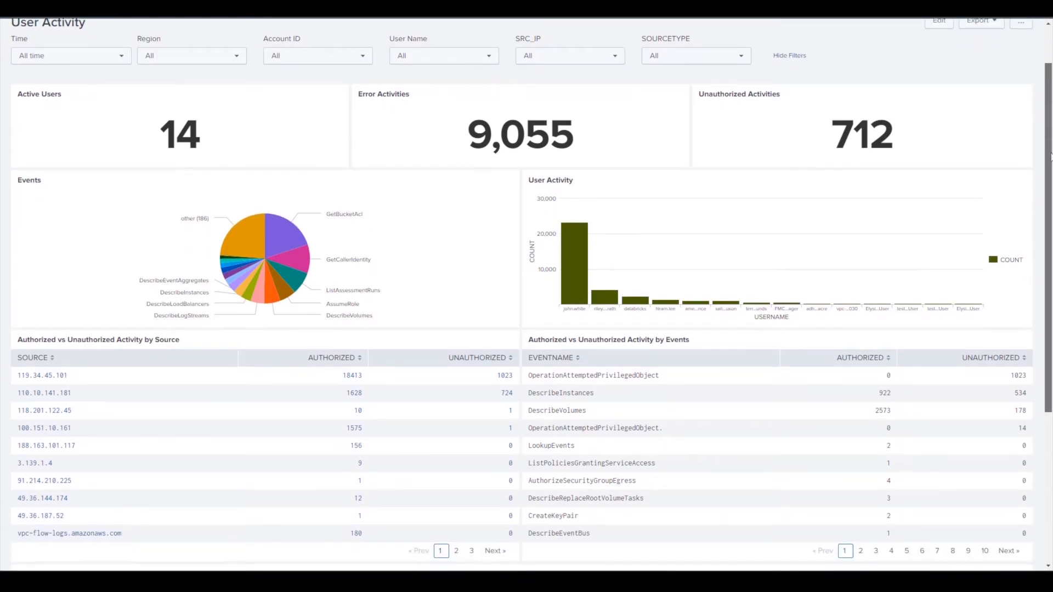
{"action": "scroll", "scroll_direction": "down", "scroll_amount": 3}
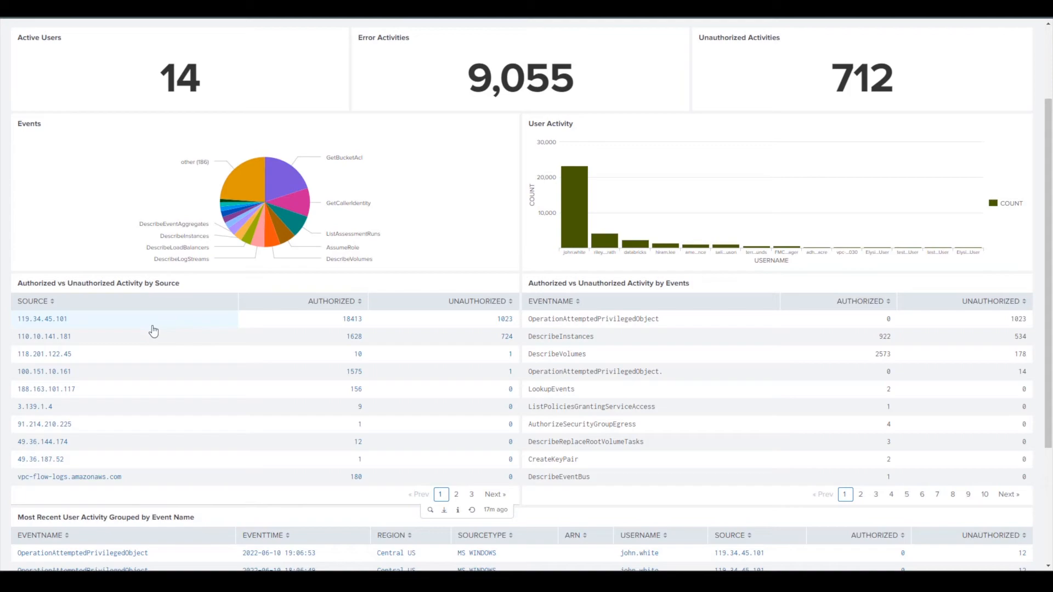
{"action": "mouse_move", "coordinate": [465, 322]}
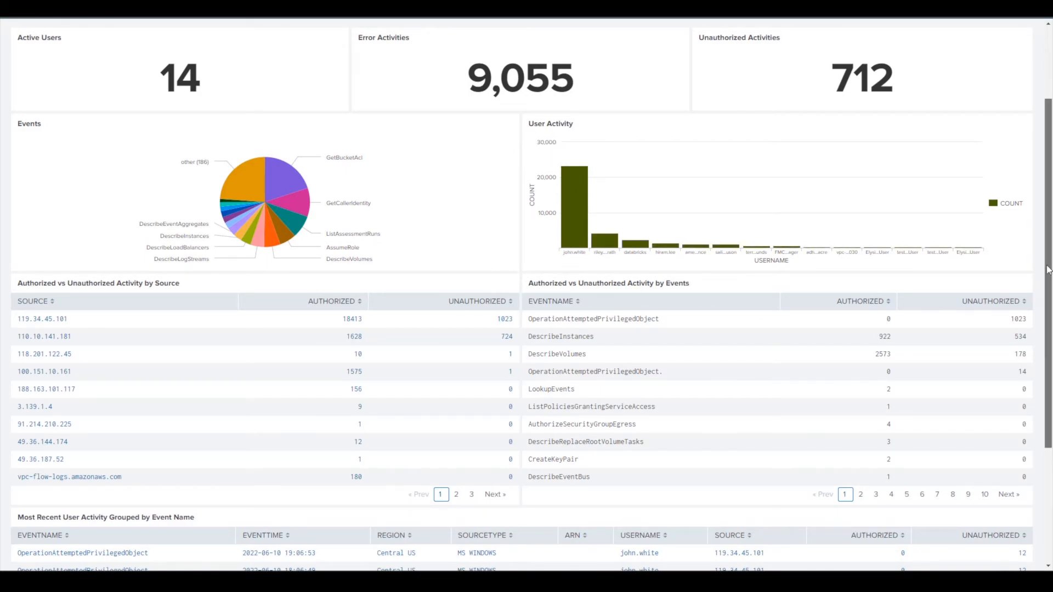
{"action": "scroll", "scroll_direction": "down", "scroll_amount": 3}
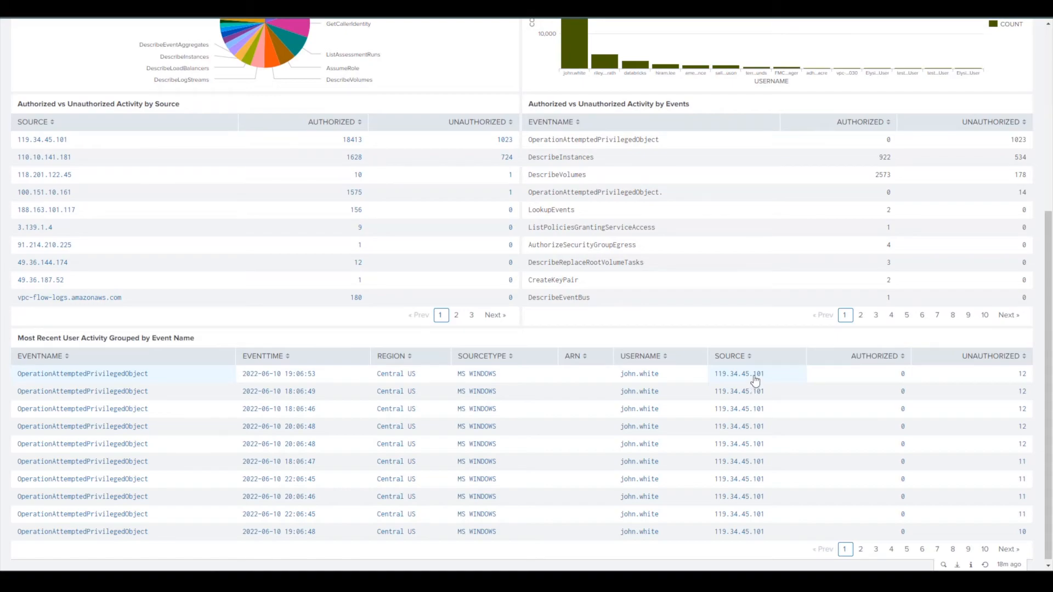
{"action": "left_click", "coordinate": [739, 374]}
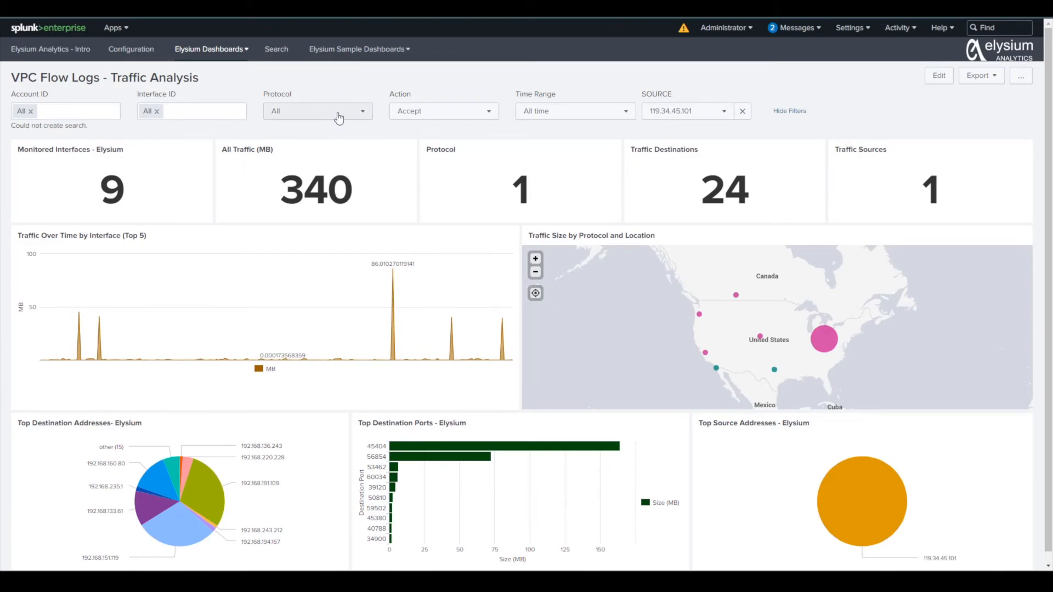
{"action": "mouse_move", "coordinate": [344, 116]}
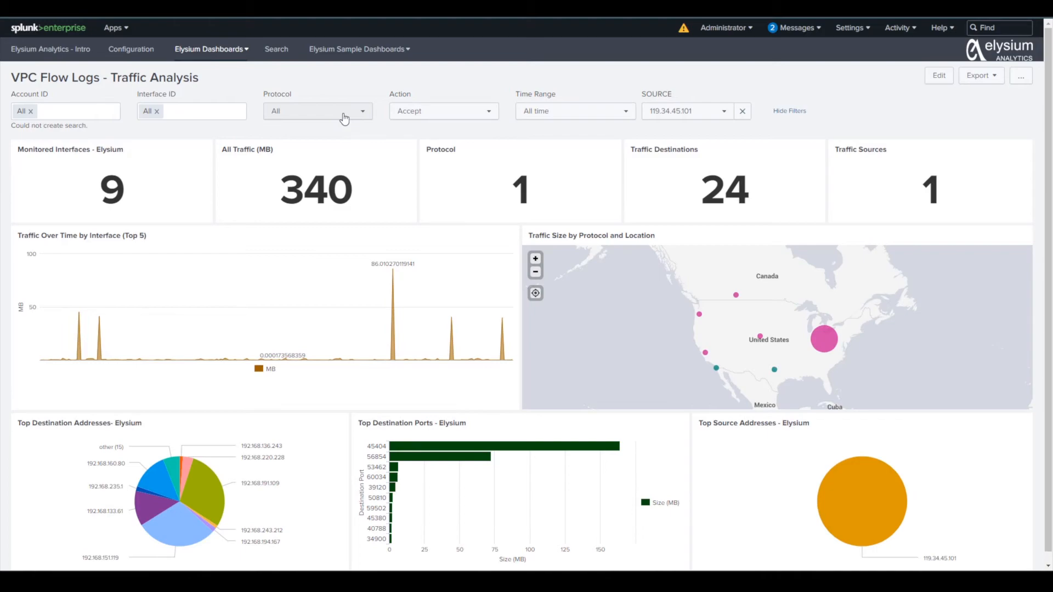
{"action": "mouse_move", "coordinate": [387, 307]}
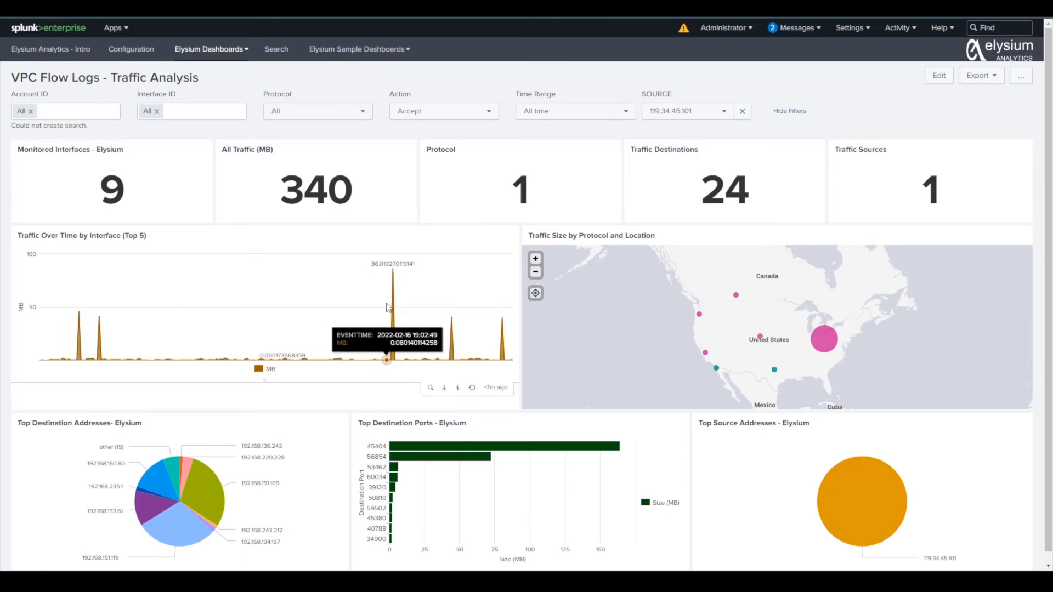
{"action": "mouse_move", "coordinate": [23, 357]}
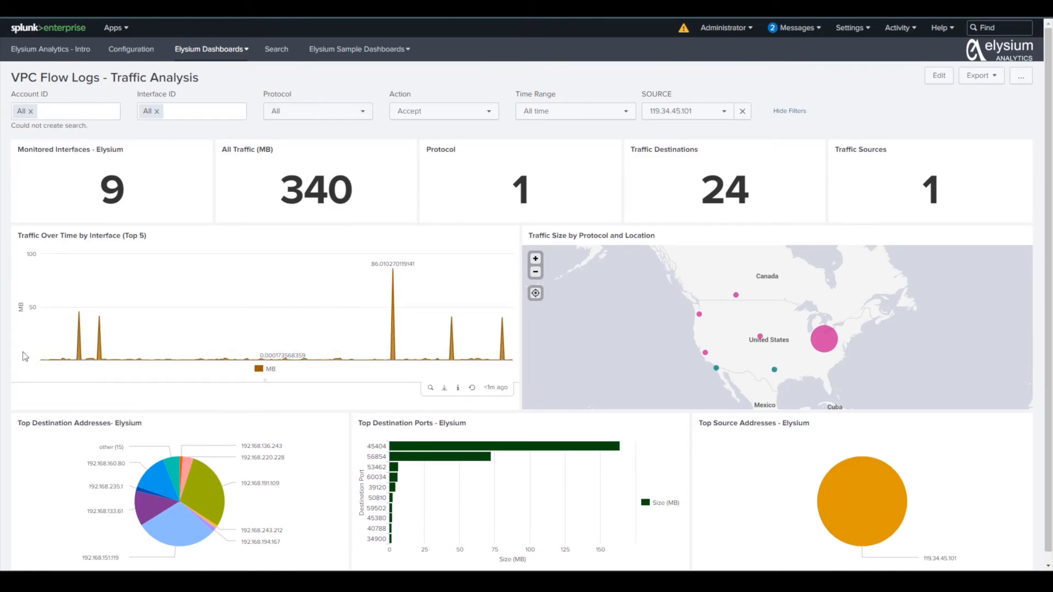
{"action": "mouse_move", "coordinate": [97, 352]}
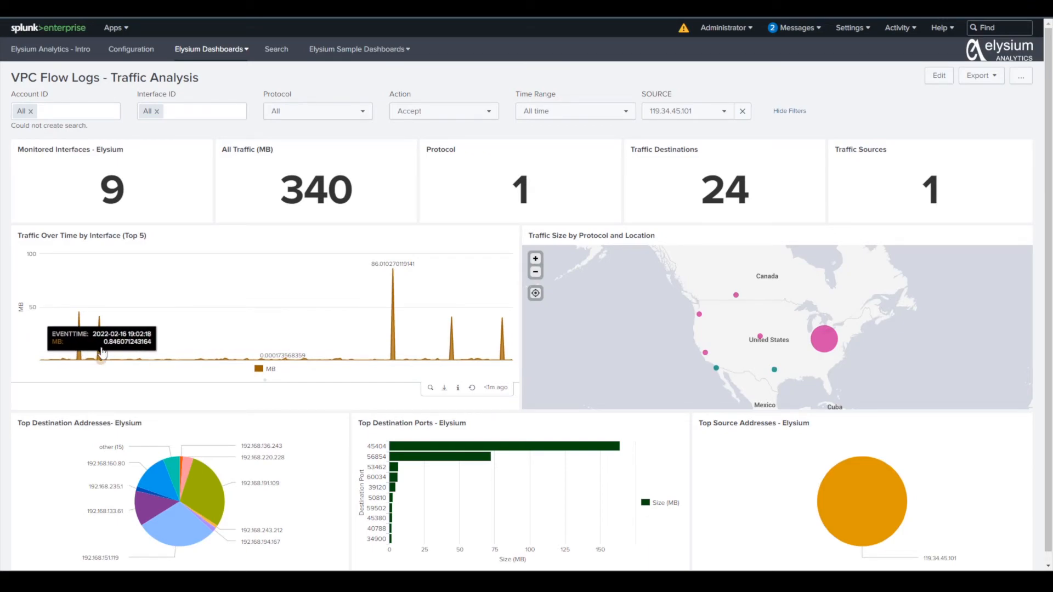
{"action": "mouse_move", "coordinate": [377, 359]}
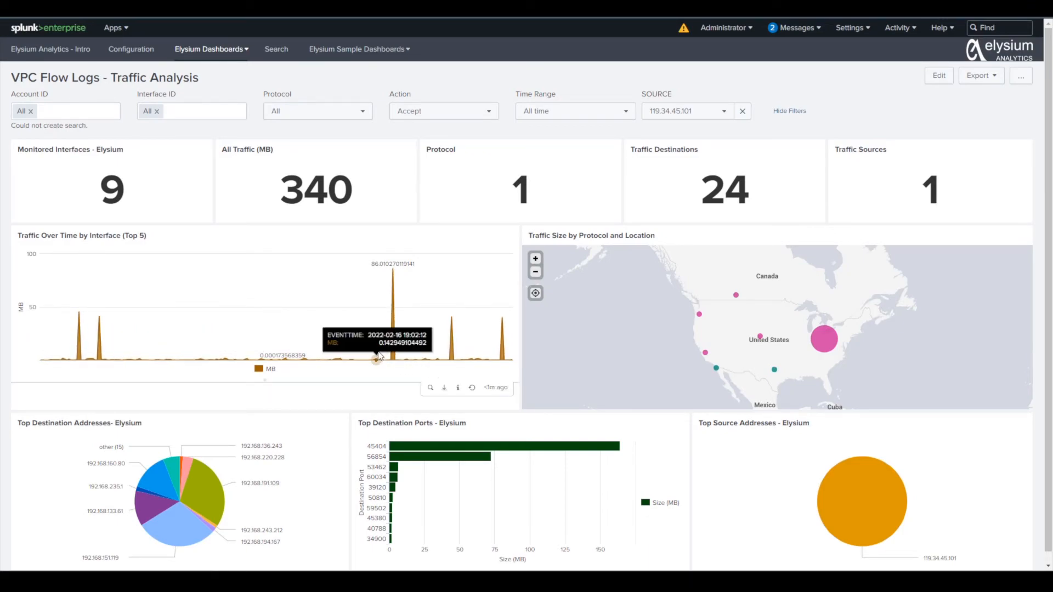
{"action": "mouse_move", "coordinate": [543, 419]}
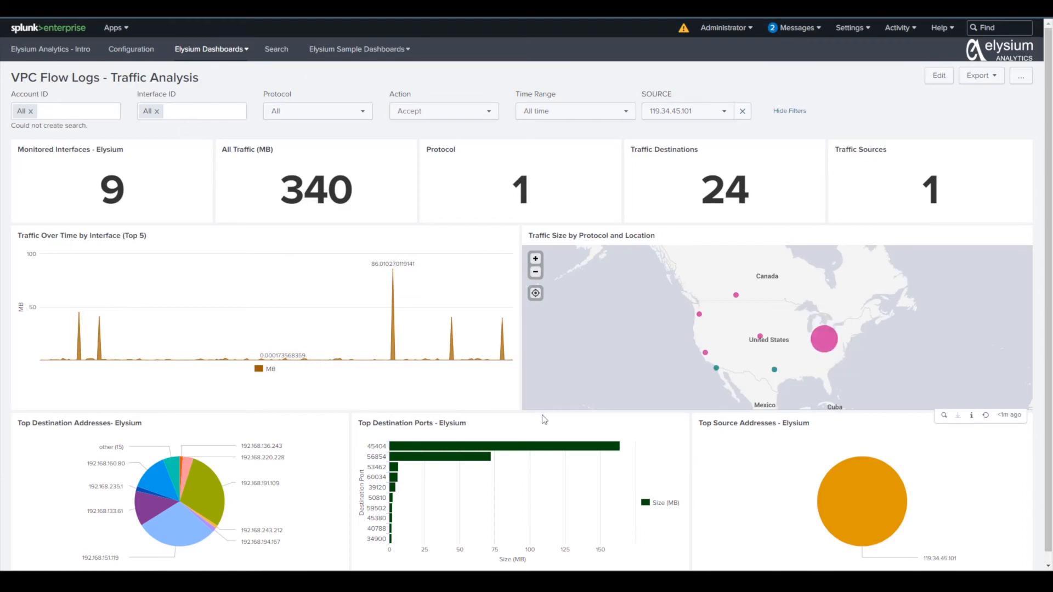
{"action": "mouse_move", "coordinate": [207, 505]}
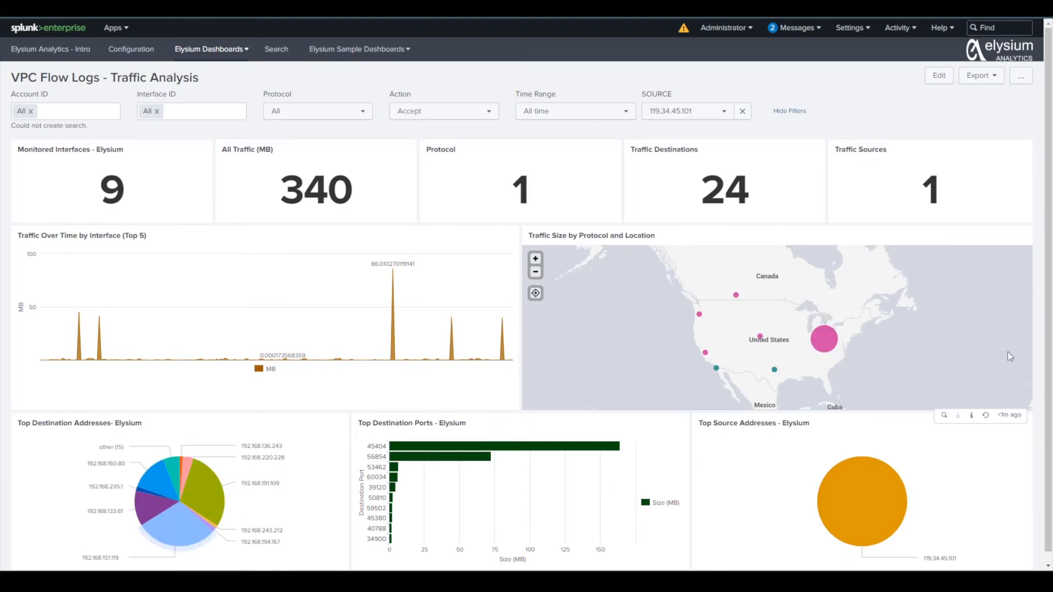
{"action": "scroll", "scroll_direction": "down", "scroll_amount": 3}
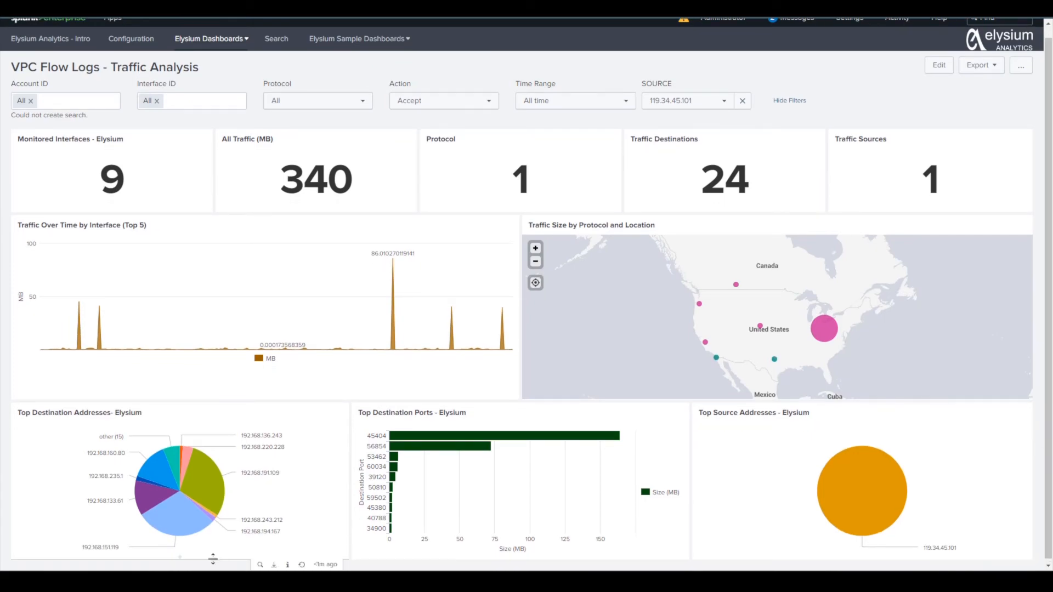
{"action": "mouse_move", "coordinate": [209, 500]}
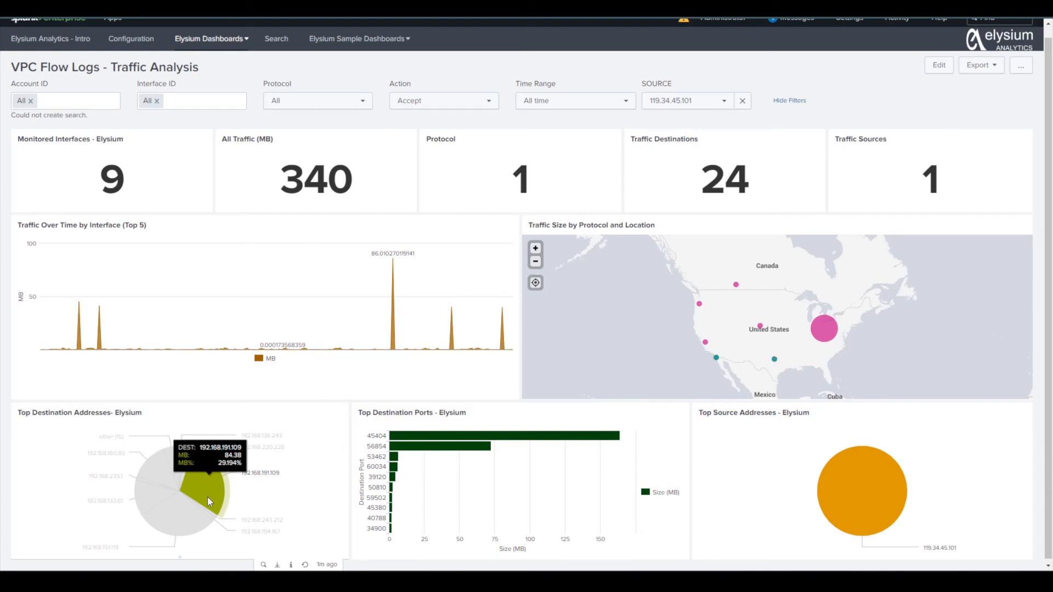
{"action": "mouse_move", "coordinate": [882, 80]}
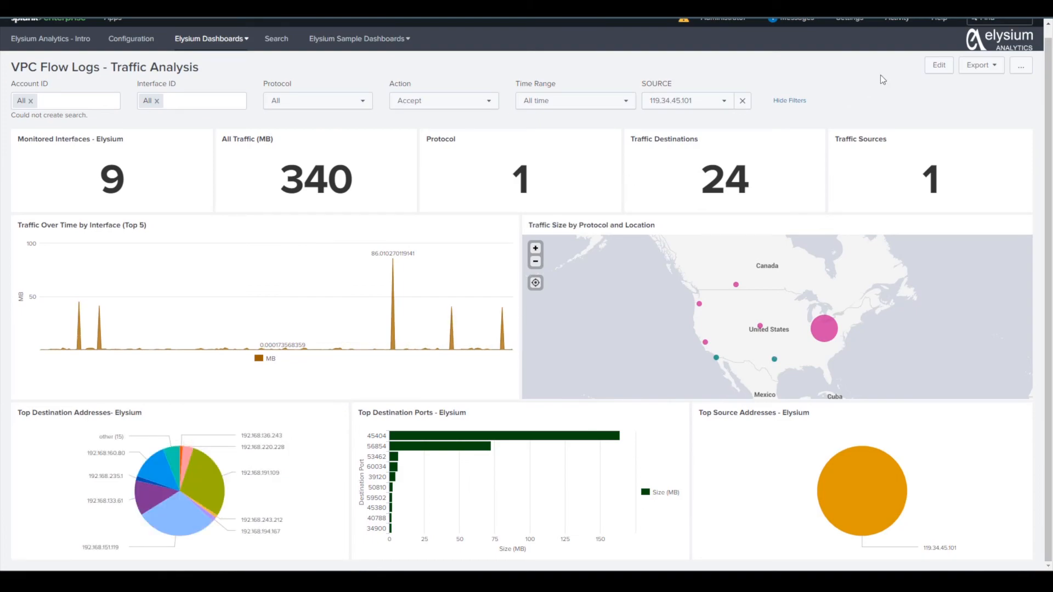